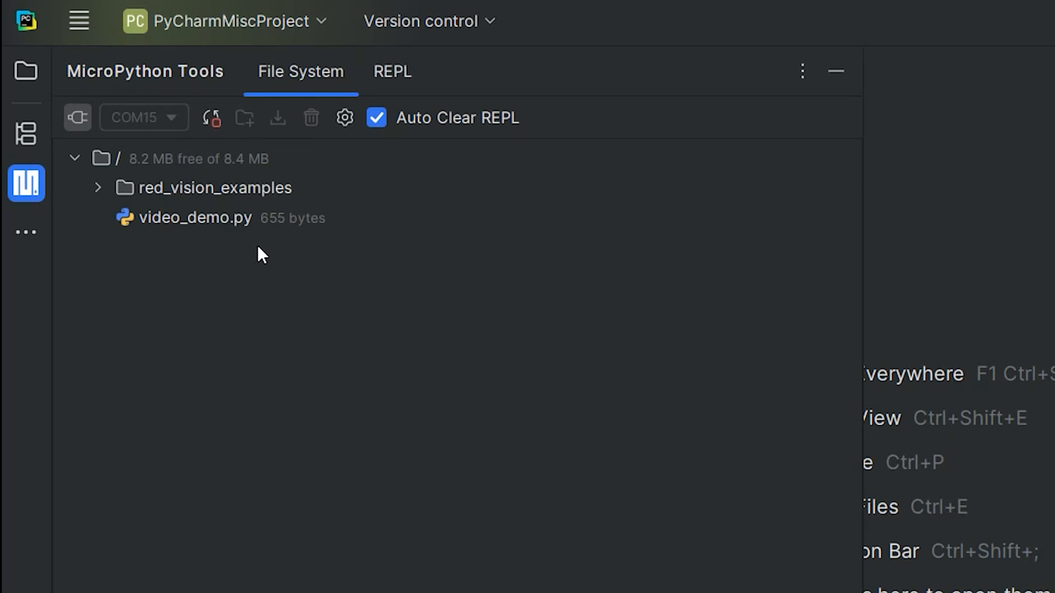
mouse_move(161, 196)
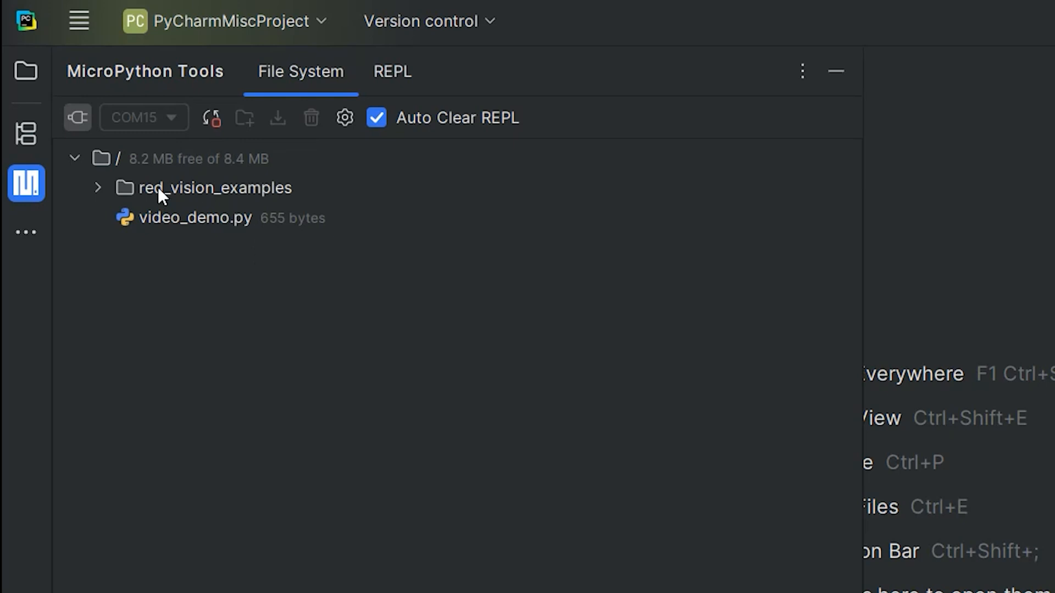
Expand the board's red_vision_examples folder and open video_demo.py read-only
click(213, 187)
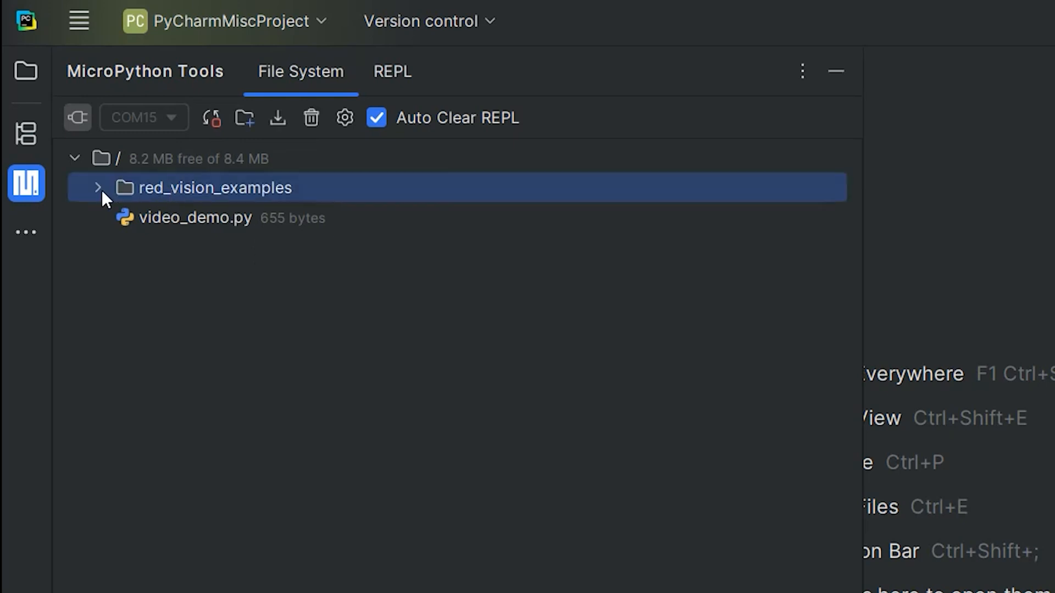
click(97, 188)
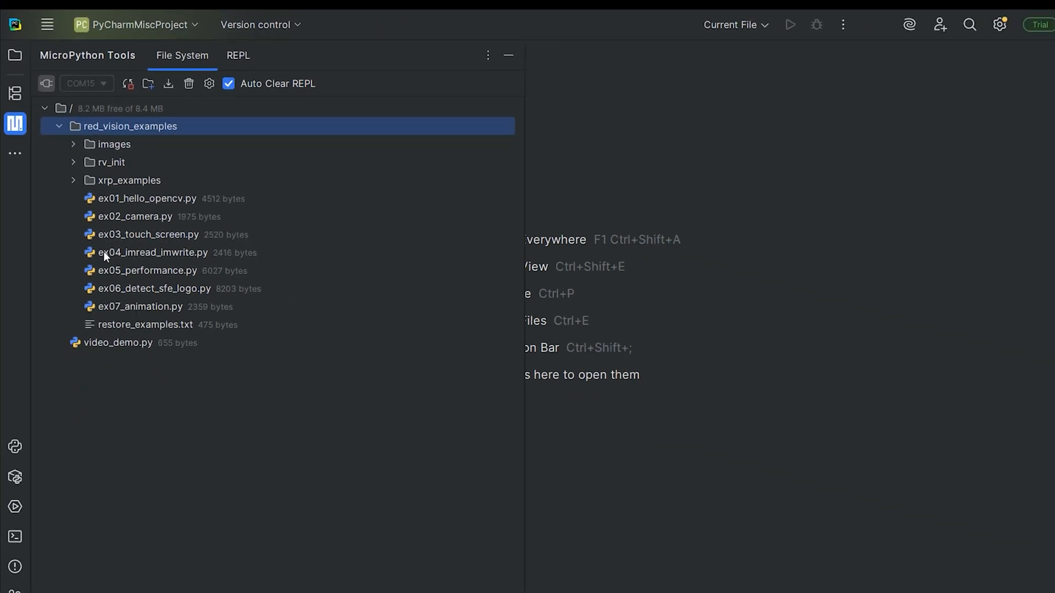
double_click(117, 343)
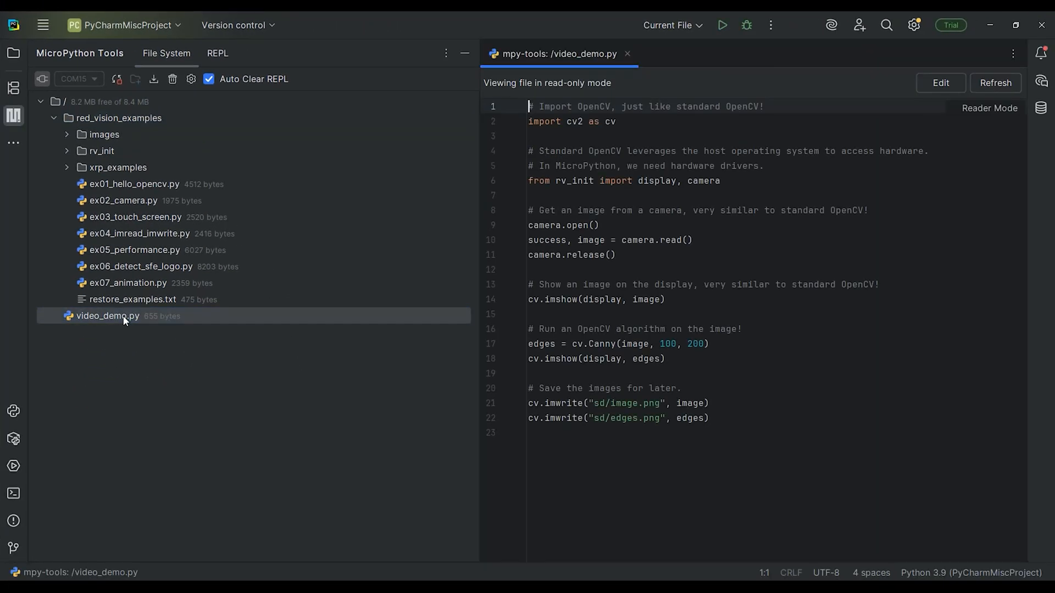
In the board REPL, import cv2 as cv and list cv's functions and constants
click(632, 121)
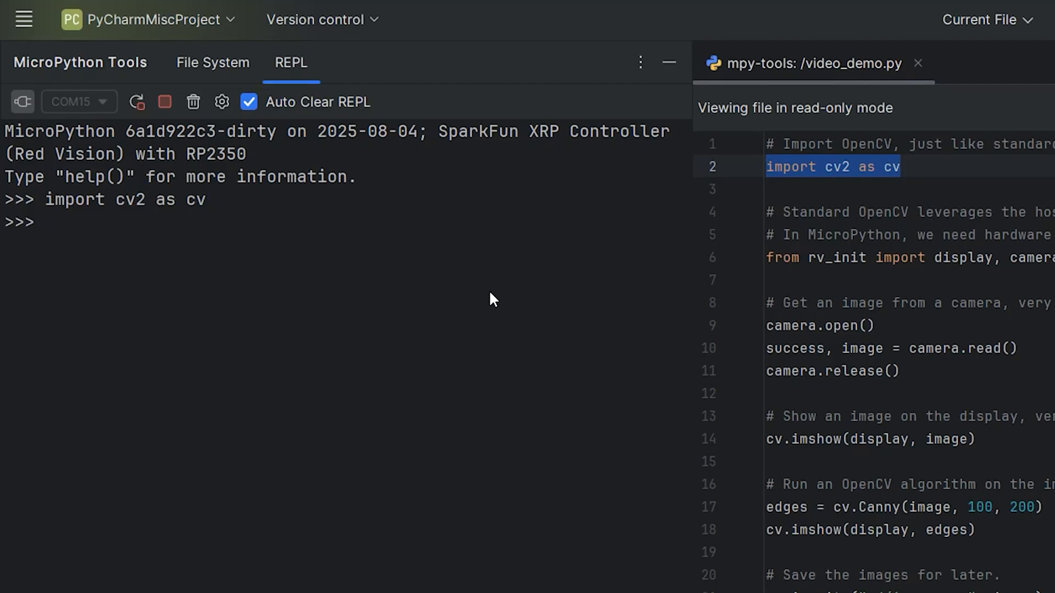
text(cv.)
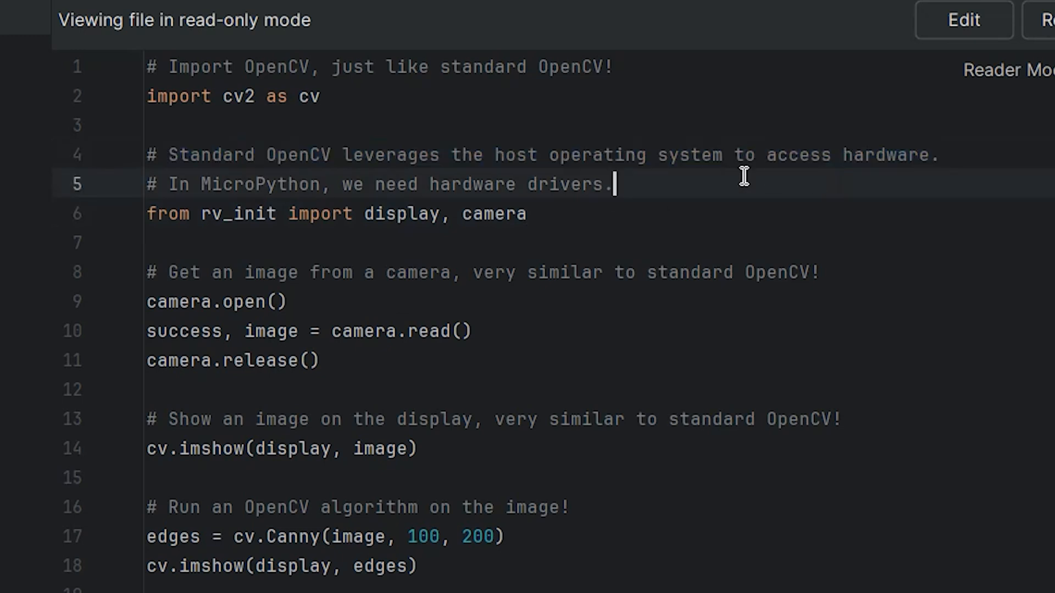
triple_click(377, 183)
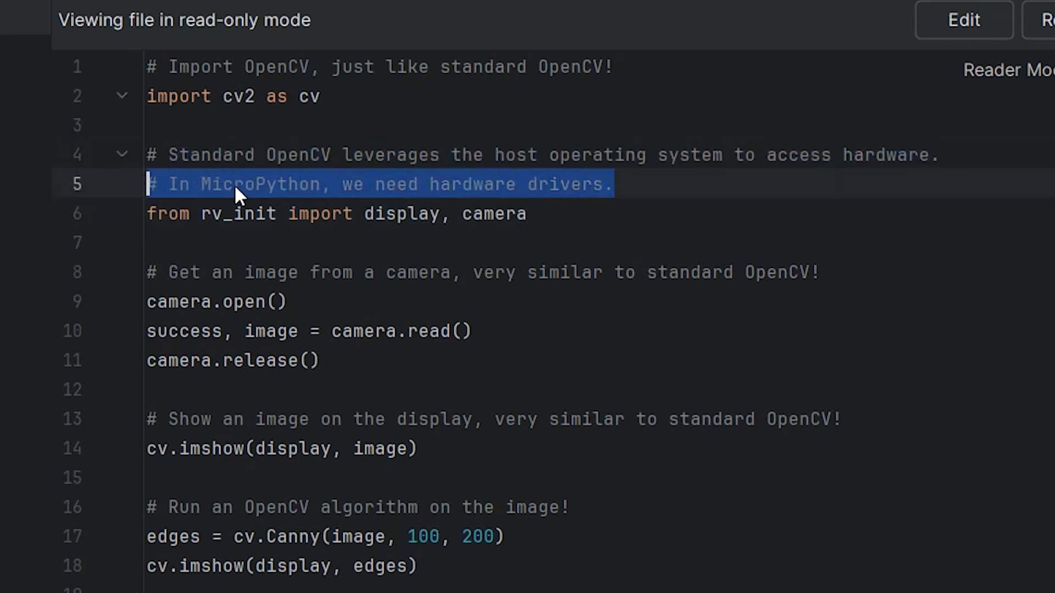
mouse_move(611, 220)
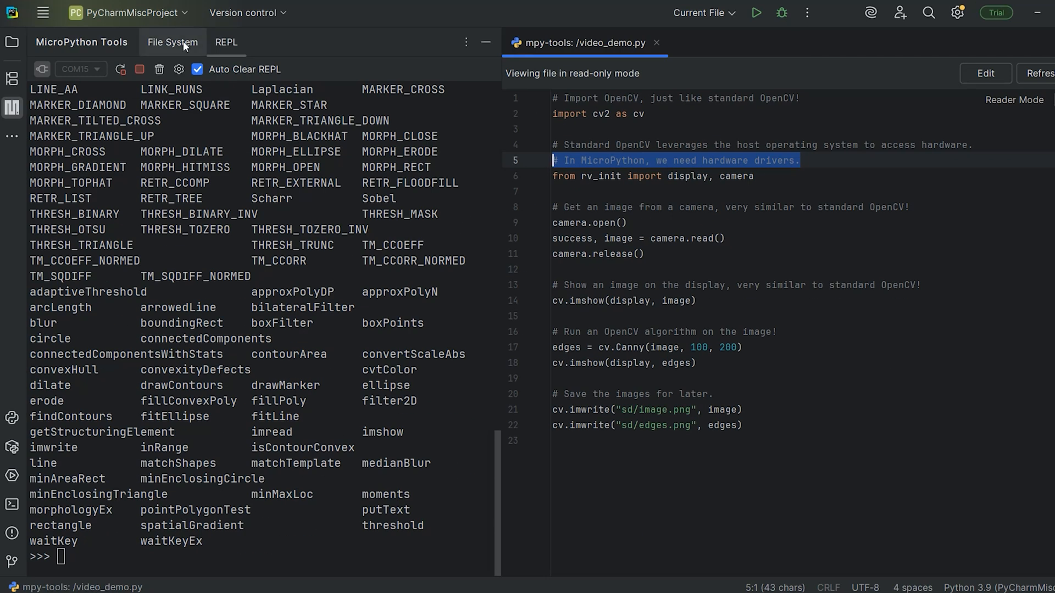
Browse the rv_init folder's camera.py and display.py drivers, then import display and camera
click(172, 41)
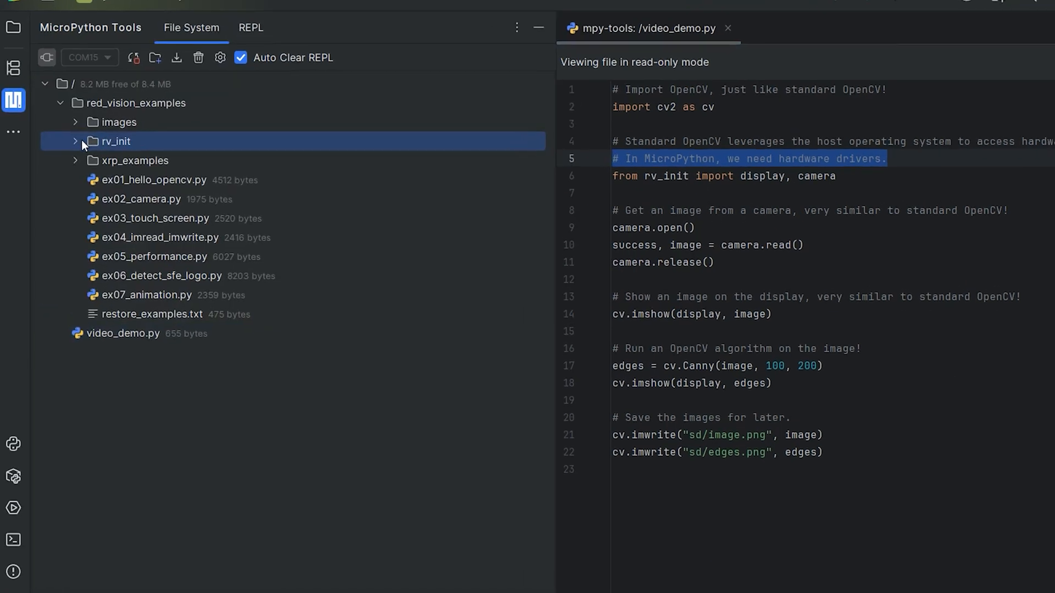
click(75, 141)
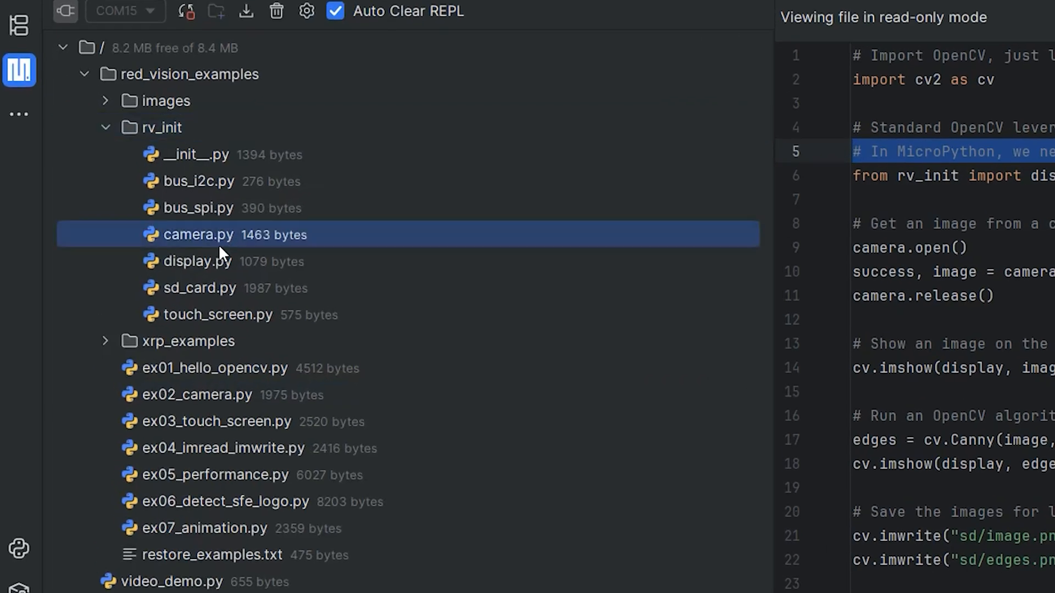
click(198, 261)
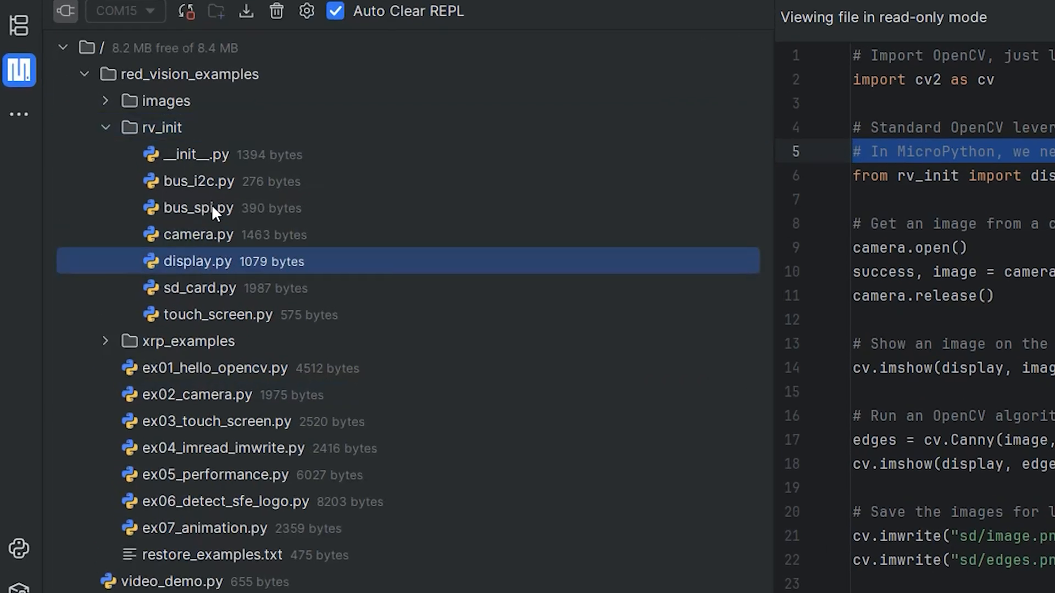
click(198, 181)
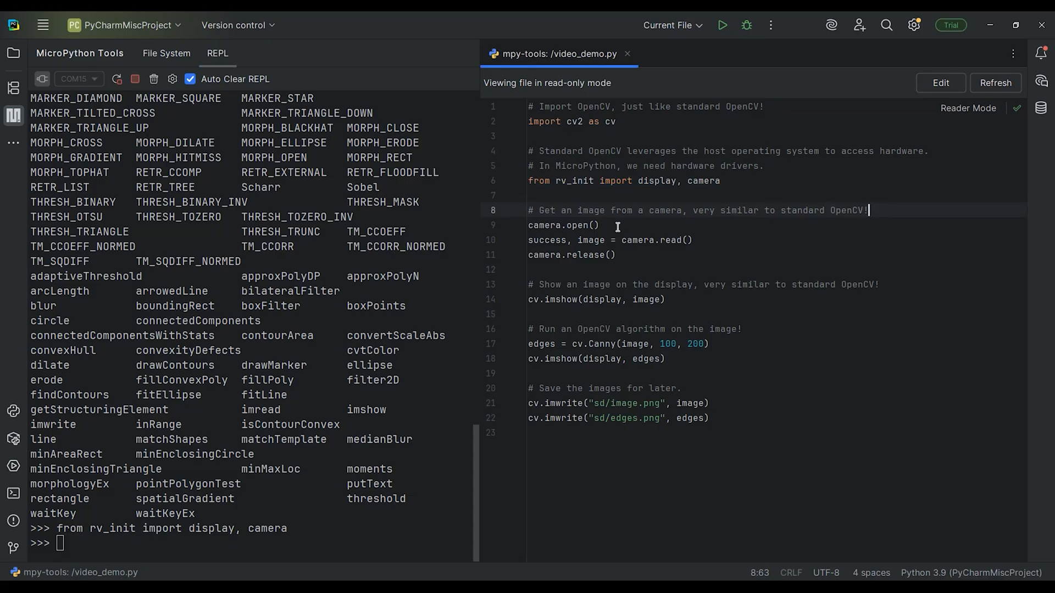
Run camera.open() in the REPL, then capture with 'success, image = camera.read()'
triple_click(562, 225)
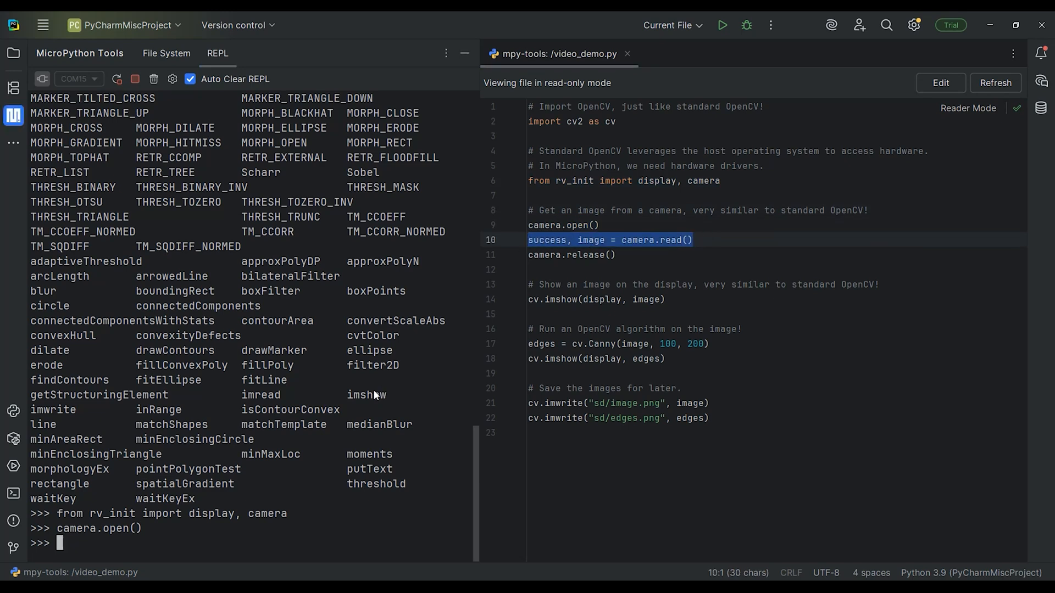
text(success, image = camera.read())
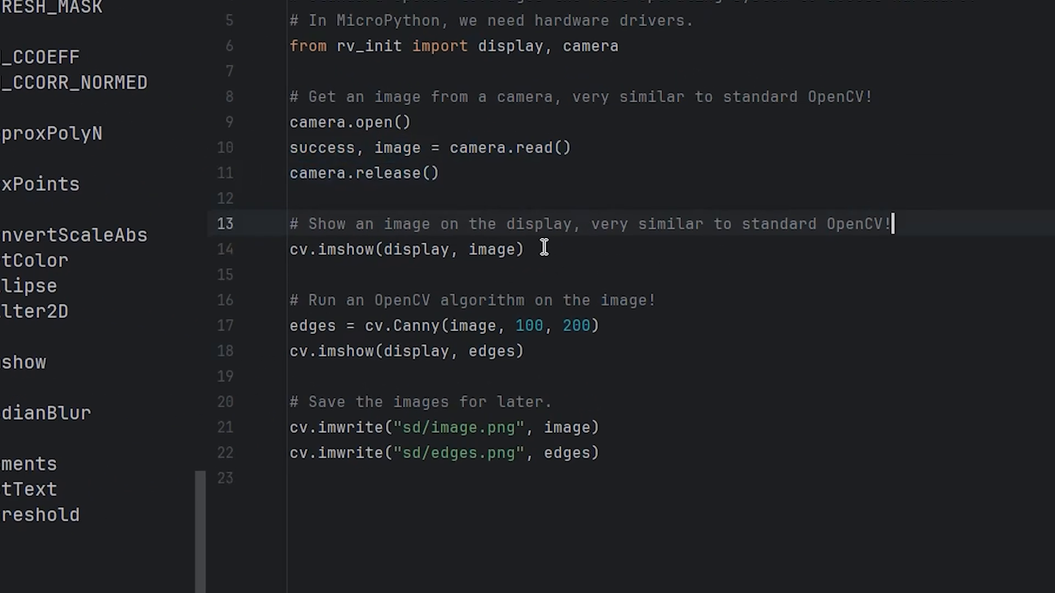
Release the camera, show the image with cv.imshow(display, image), and call cv.waitKey()
double_click(345, 249)
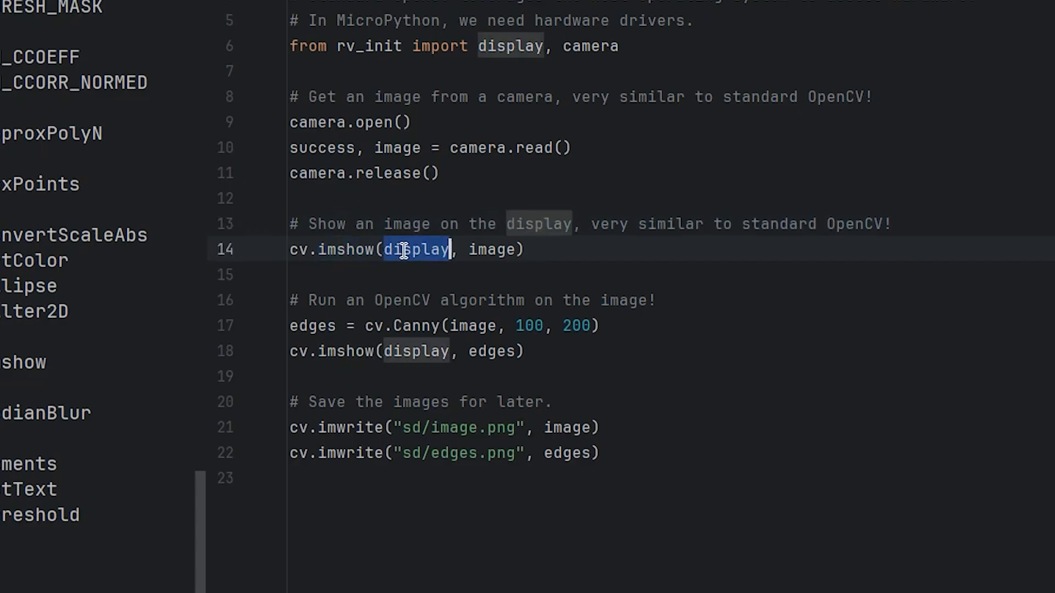
triple_click(404, 249)
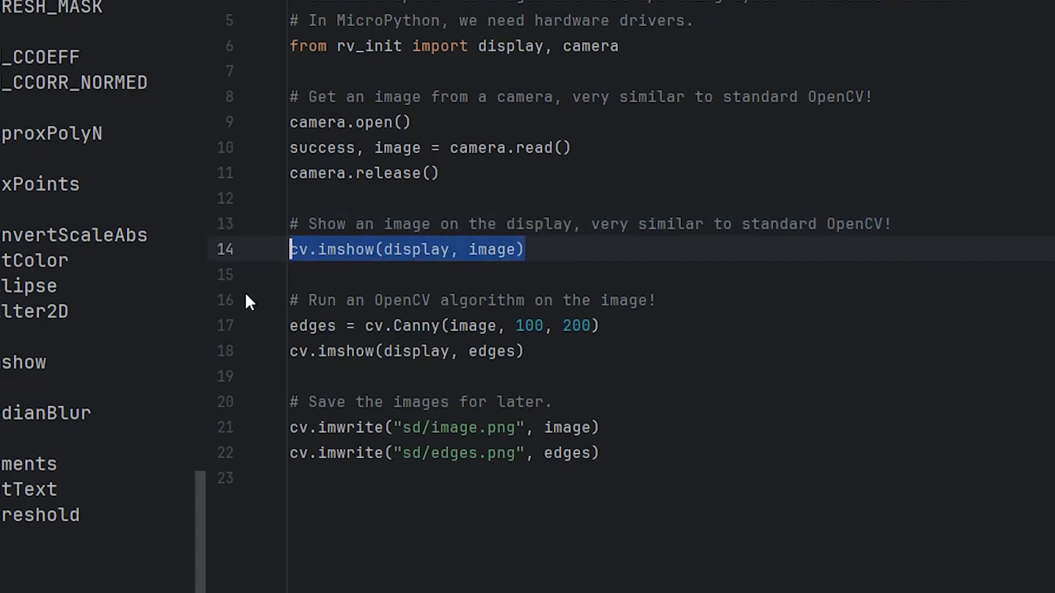
mouse_move(535, 258)
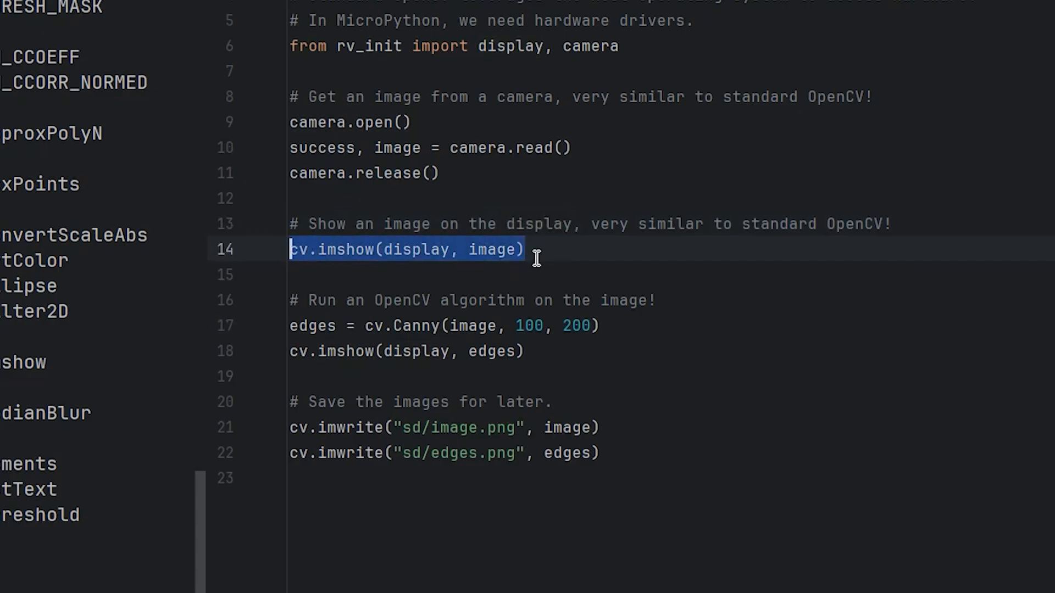
click(518, 249)
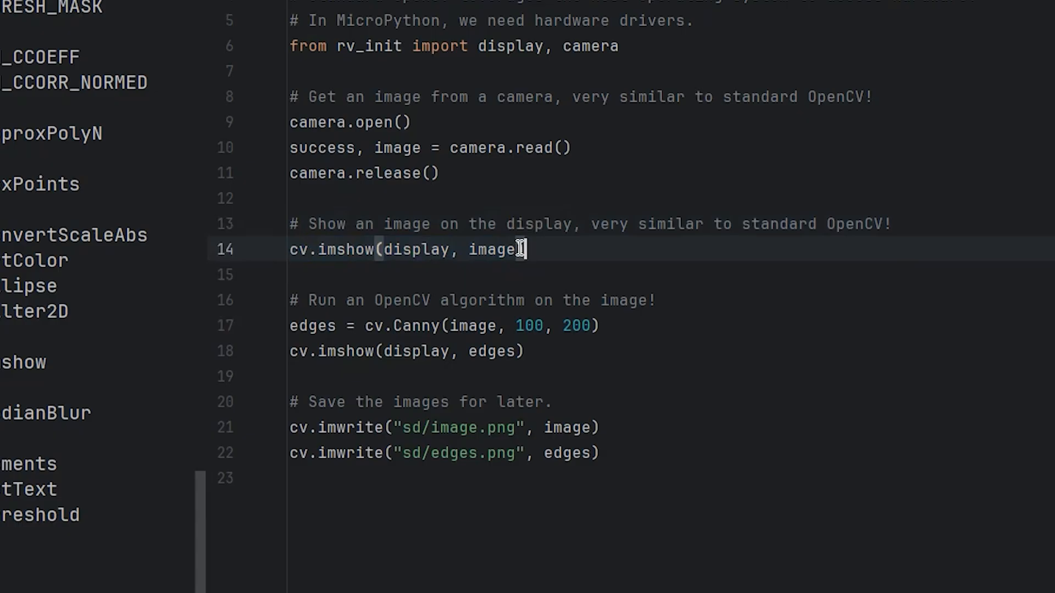
double_click(417, 249)
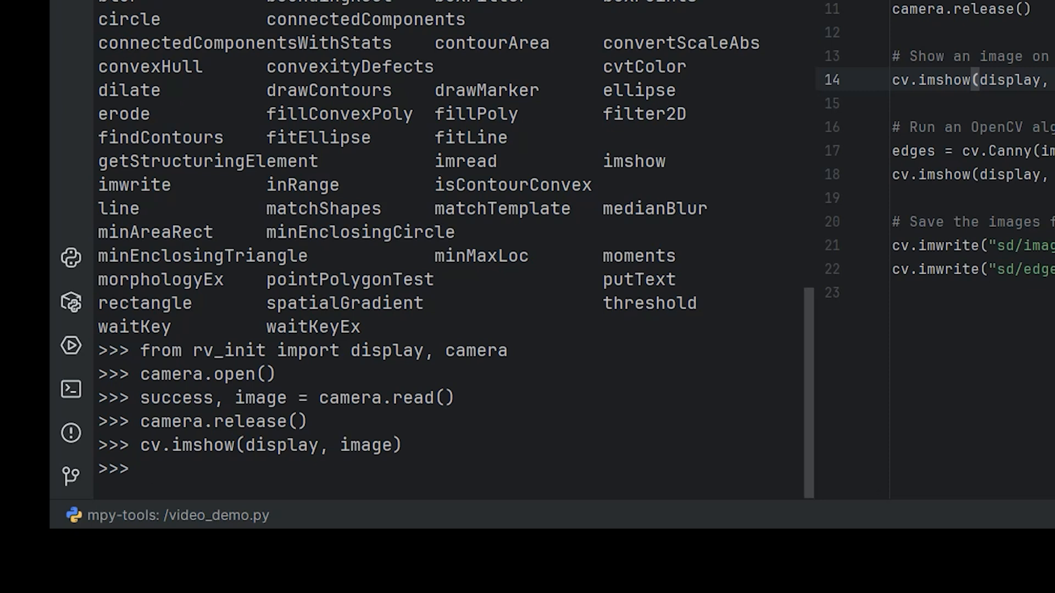
text(cv.waitKey)
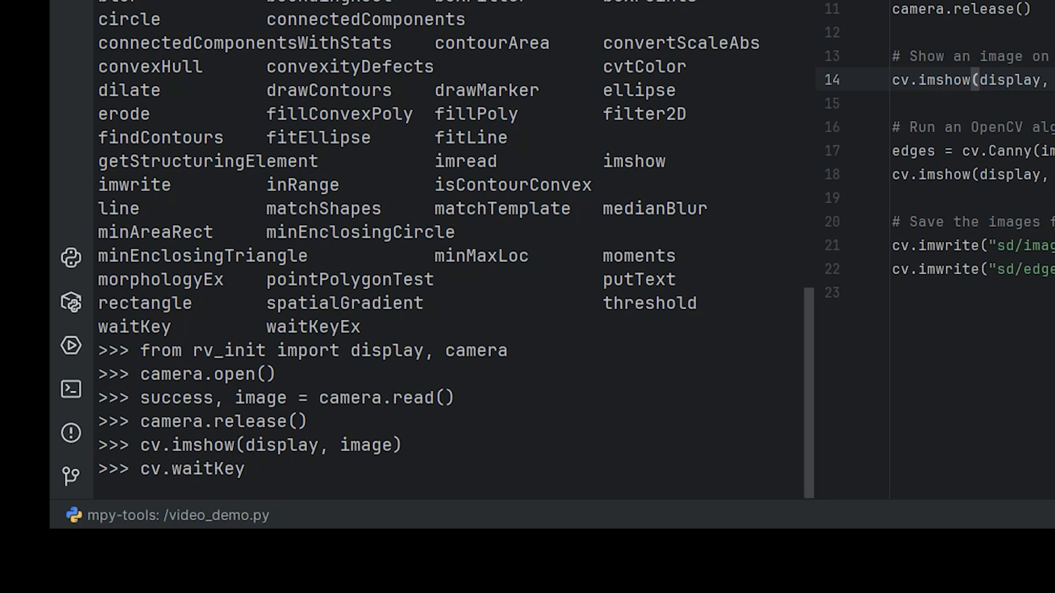
text(())
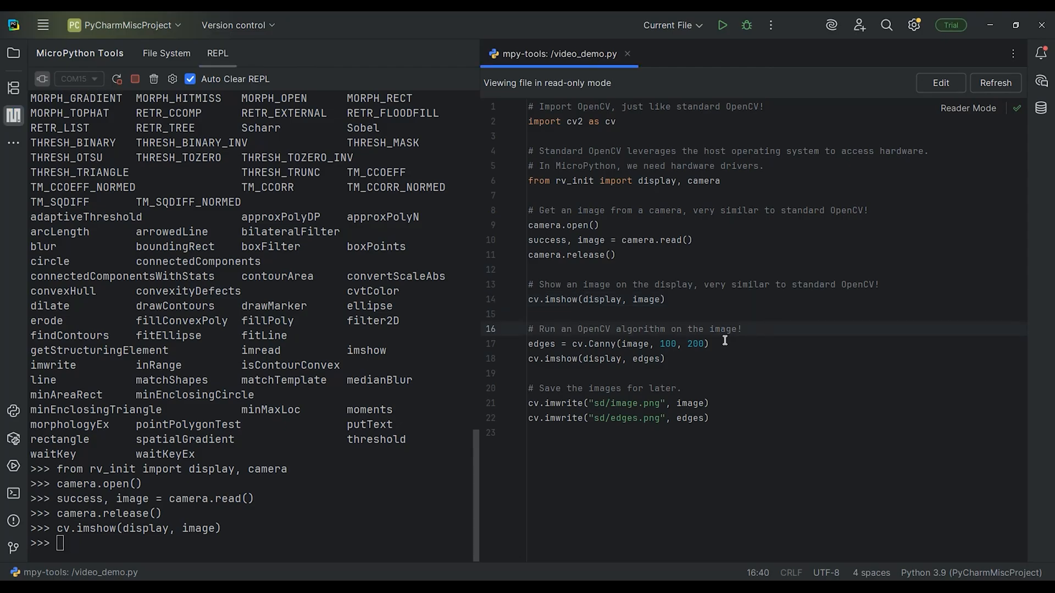
Run 'edges = cv.Canny(image, 100, 200)' from line 17 in the REPL
triple_click(605, 344)
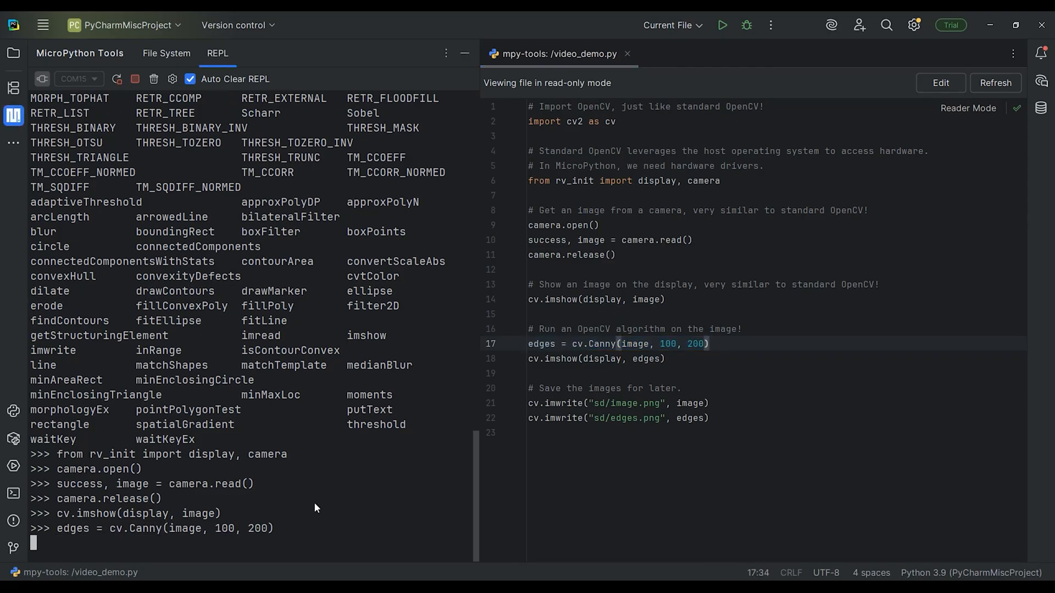
key(enter)
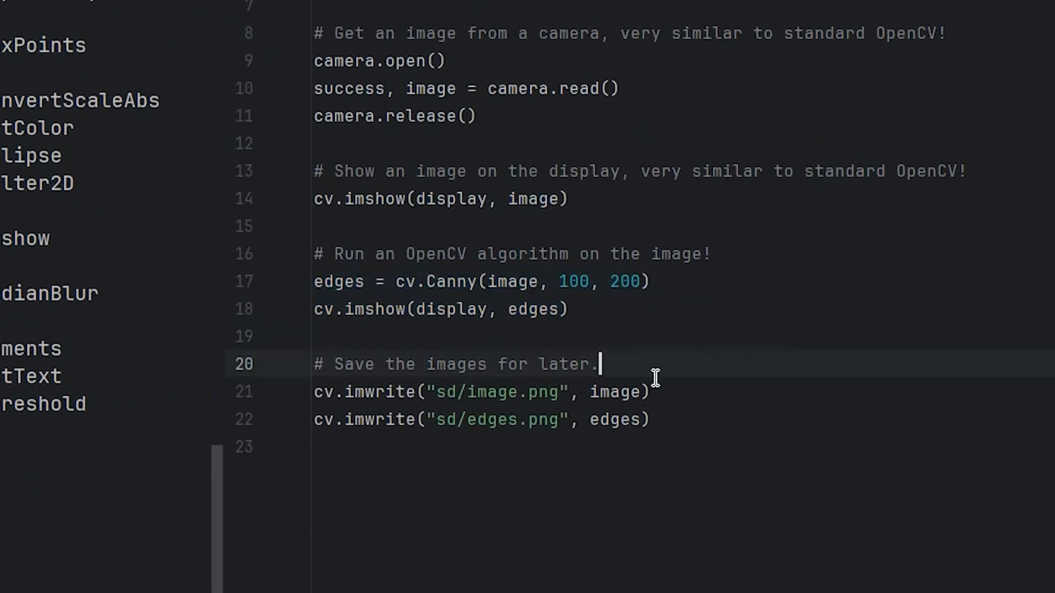
Show edges, write image.png and edges.png to SD, then refresh to view the sd folder
double_click(378, 393)
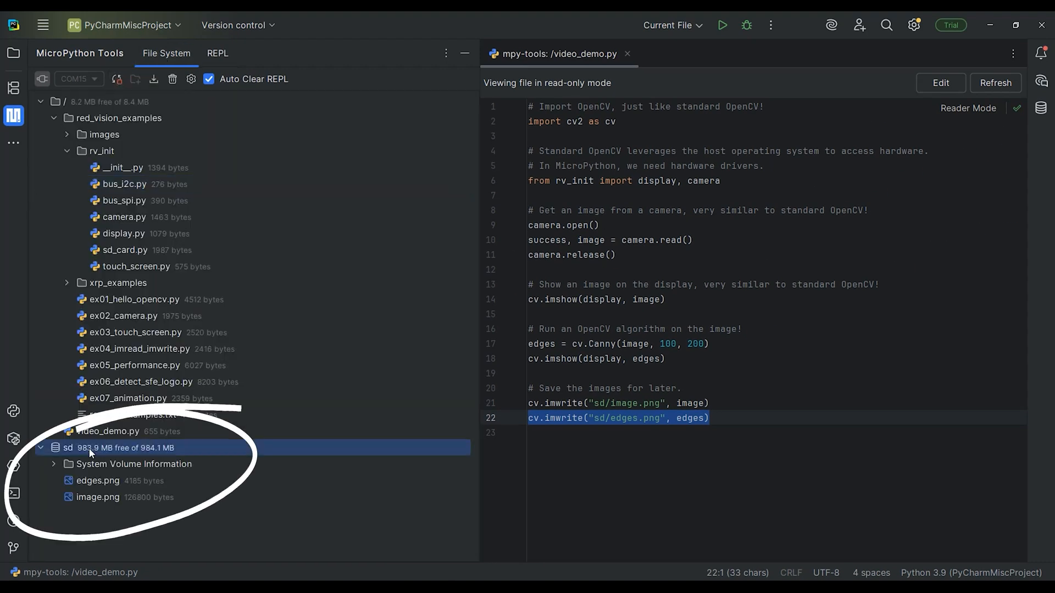
click(216, 53)
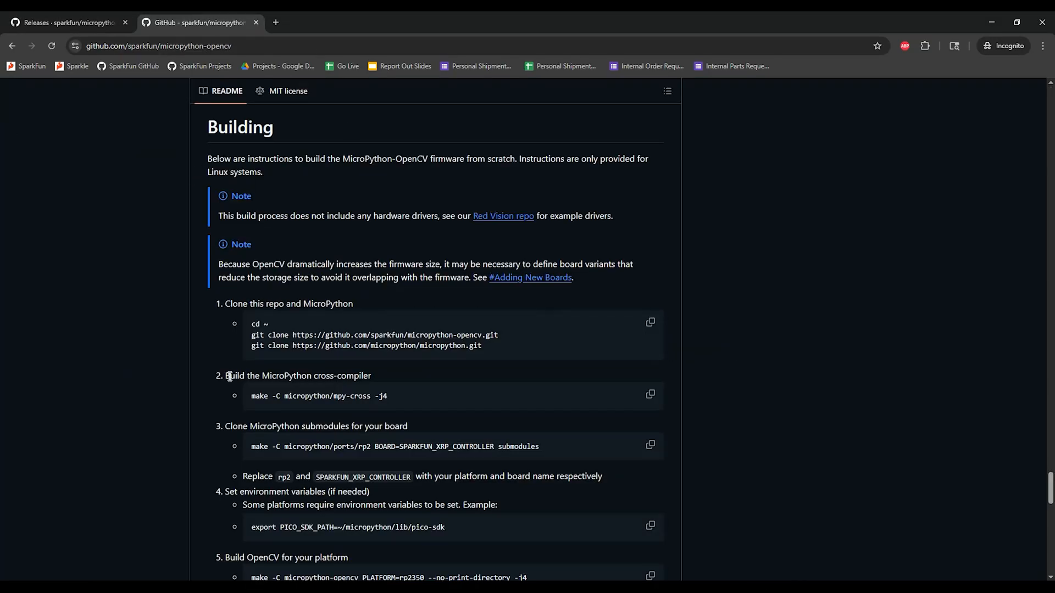
Scroll the micropython-opencv README down to the OpenCV function execution-time table
scroll(down, 3)
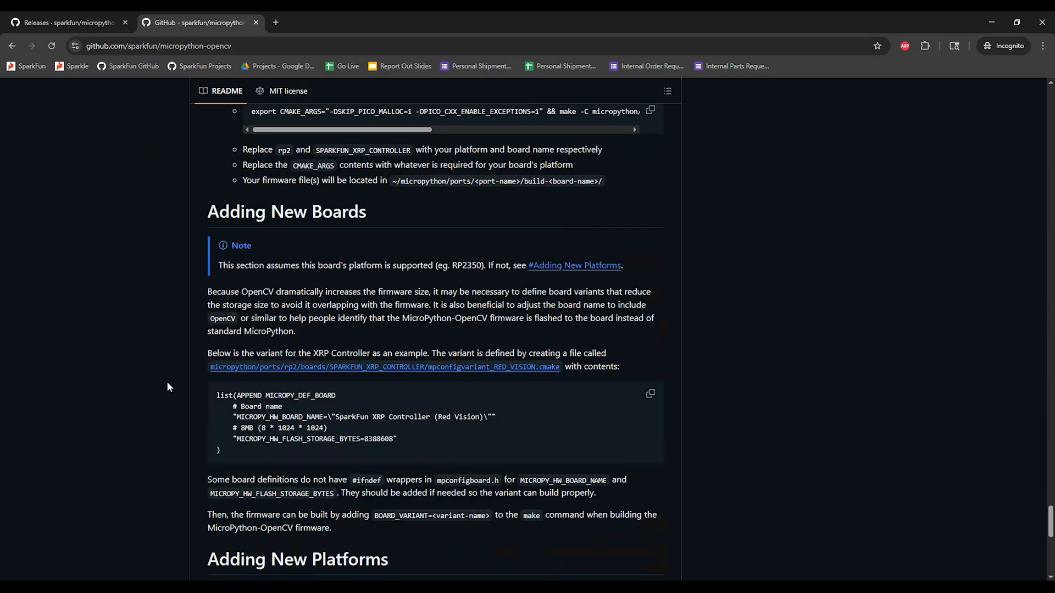
scroll(down, 3)
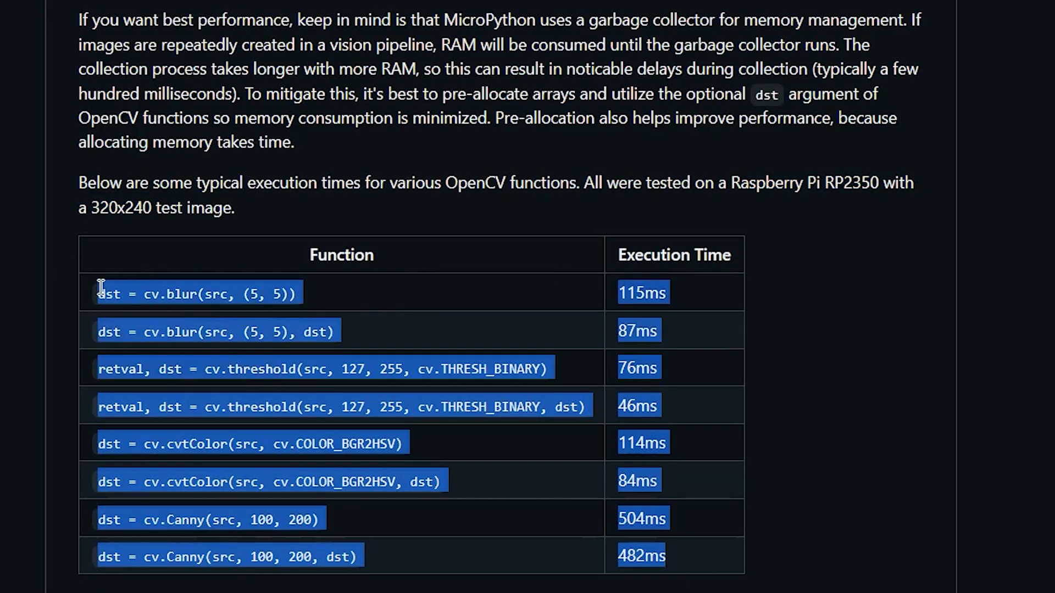
Clear the table highlight, then switch to the opencv/opencv GitHub repository page
click(794, 384)
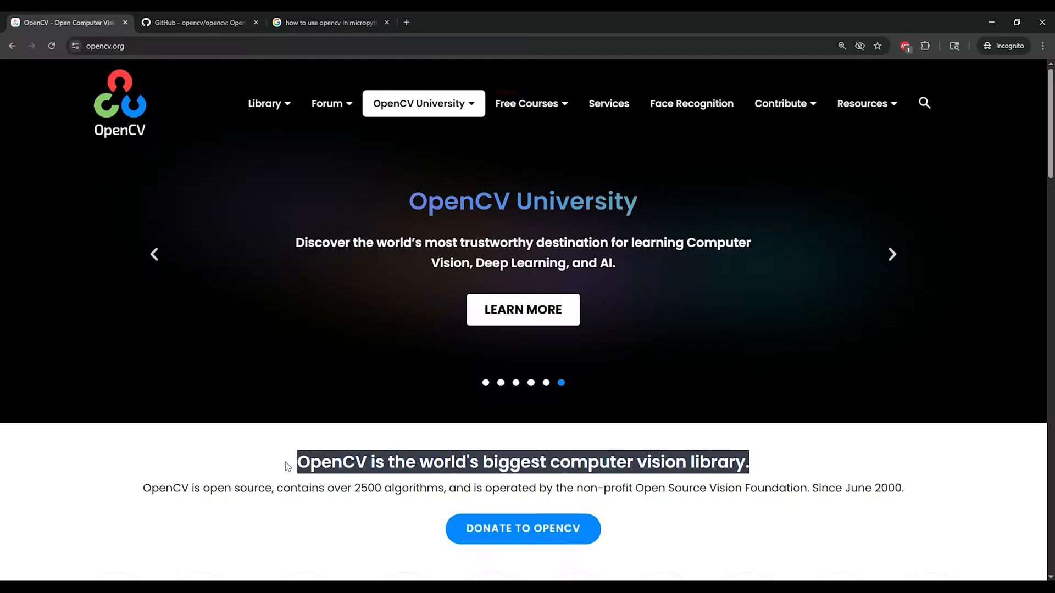
click(195, 22)
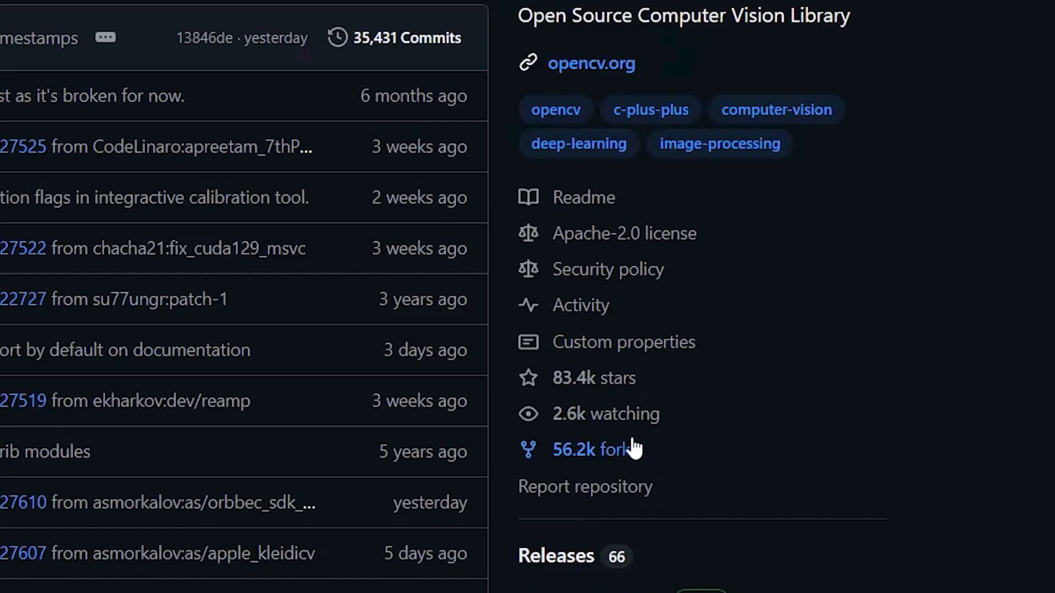